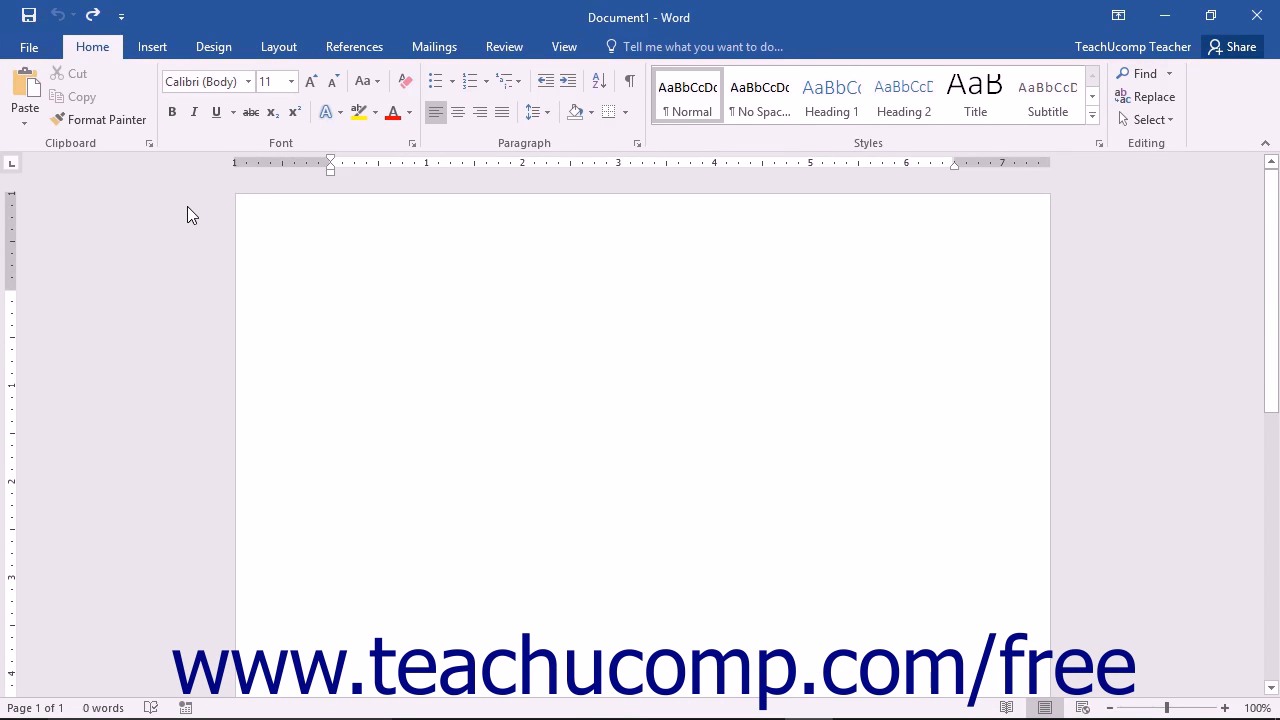
Step: Add Touch/Mouse Mode to the Quick Access Toolbar from its customize list
click(332, 298)
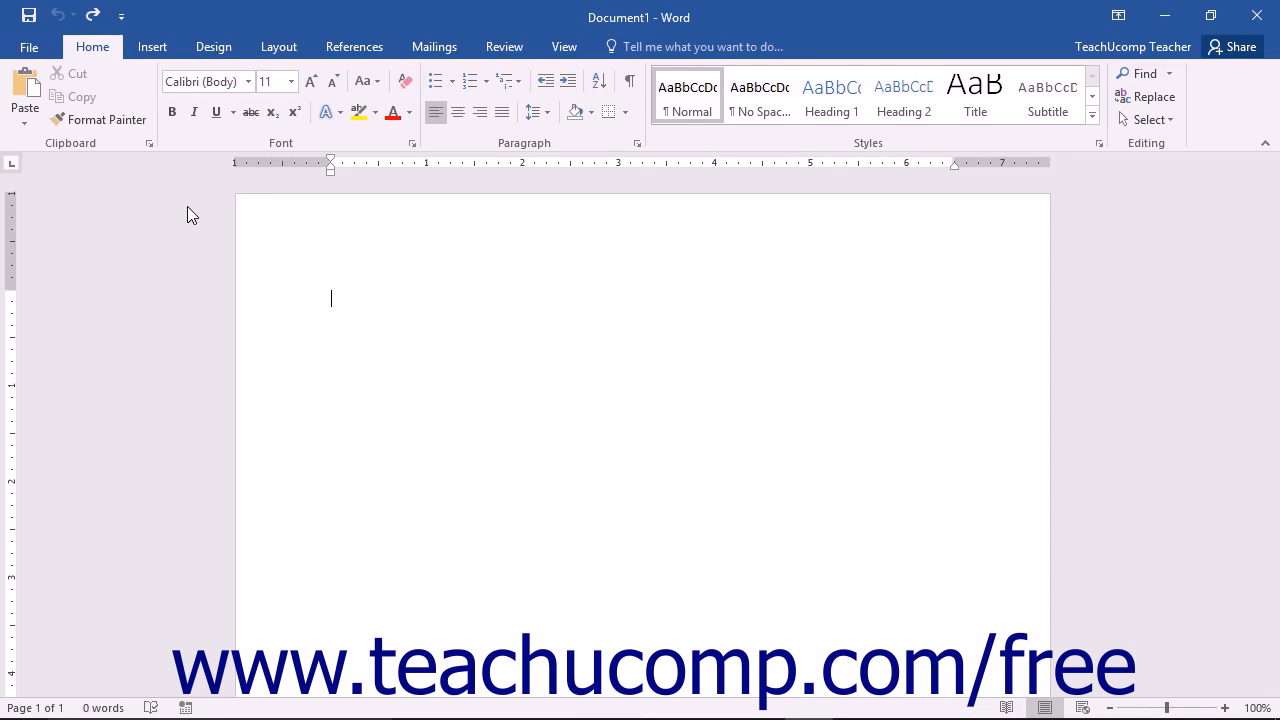
mouse_move(130, 132)
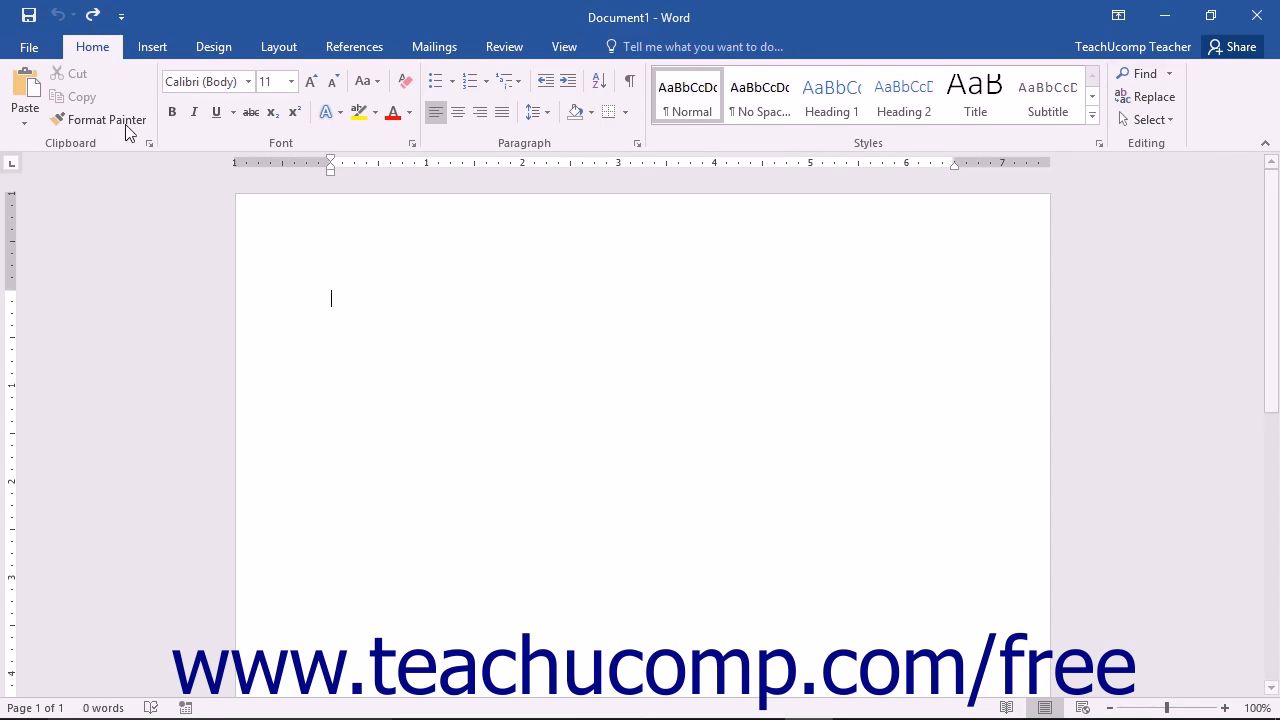
mouse_move(92, 16)
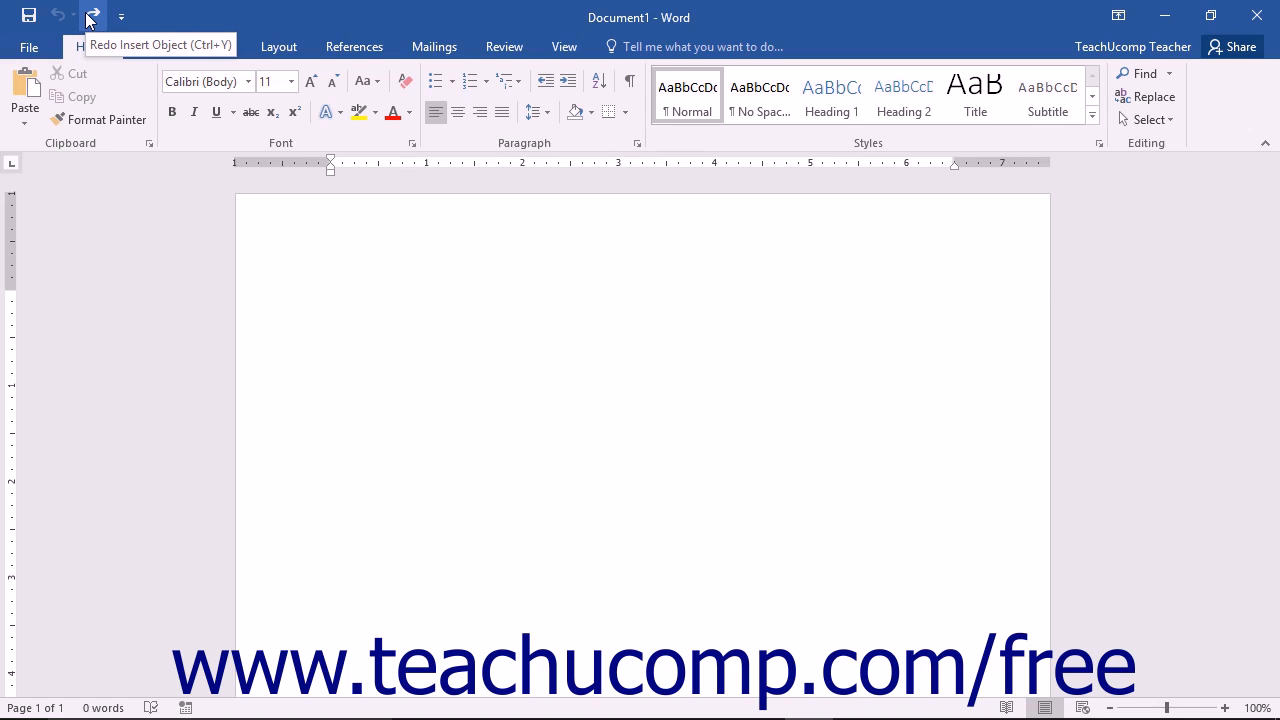
mouse_move(70, 120)
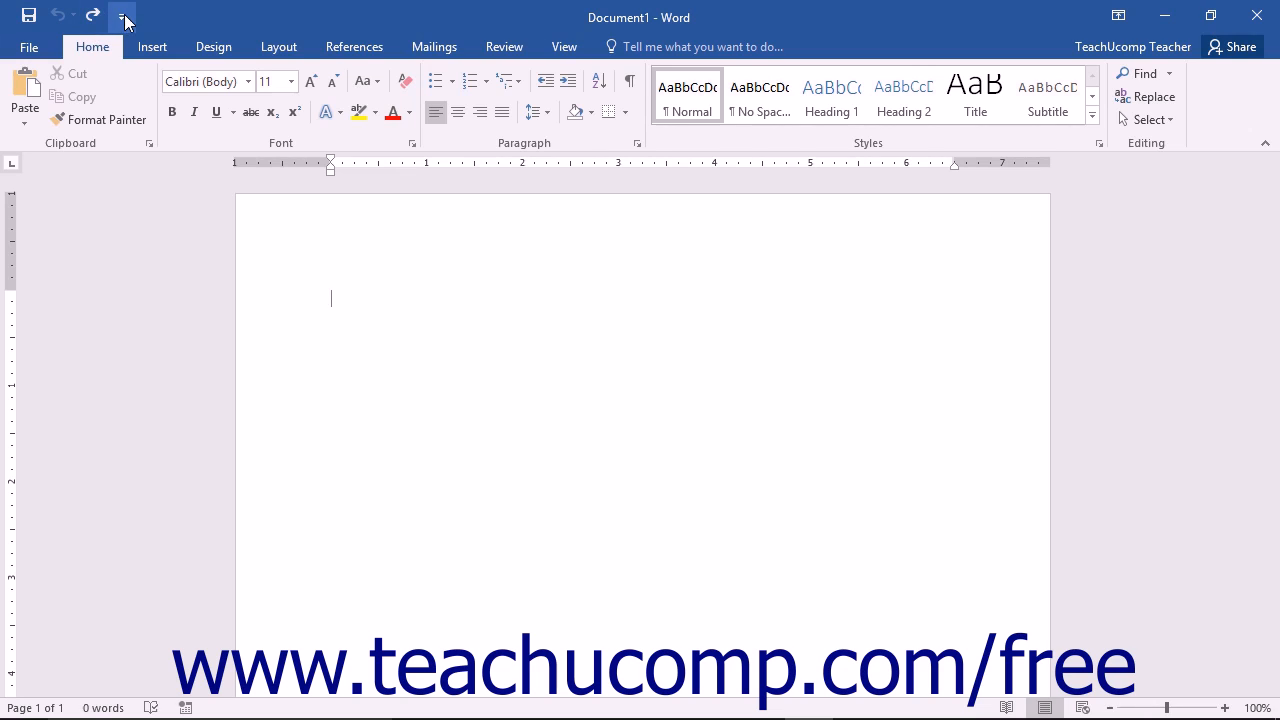
mouse_move(124, 22)
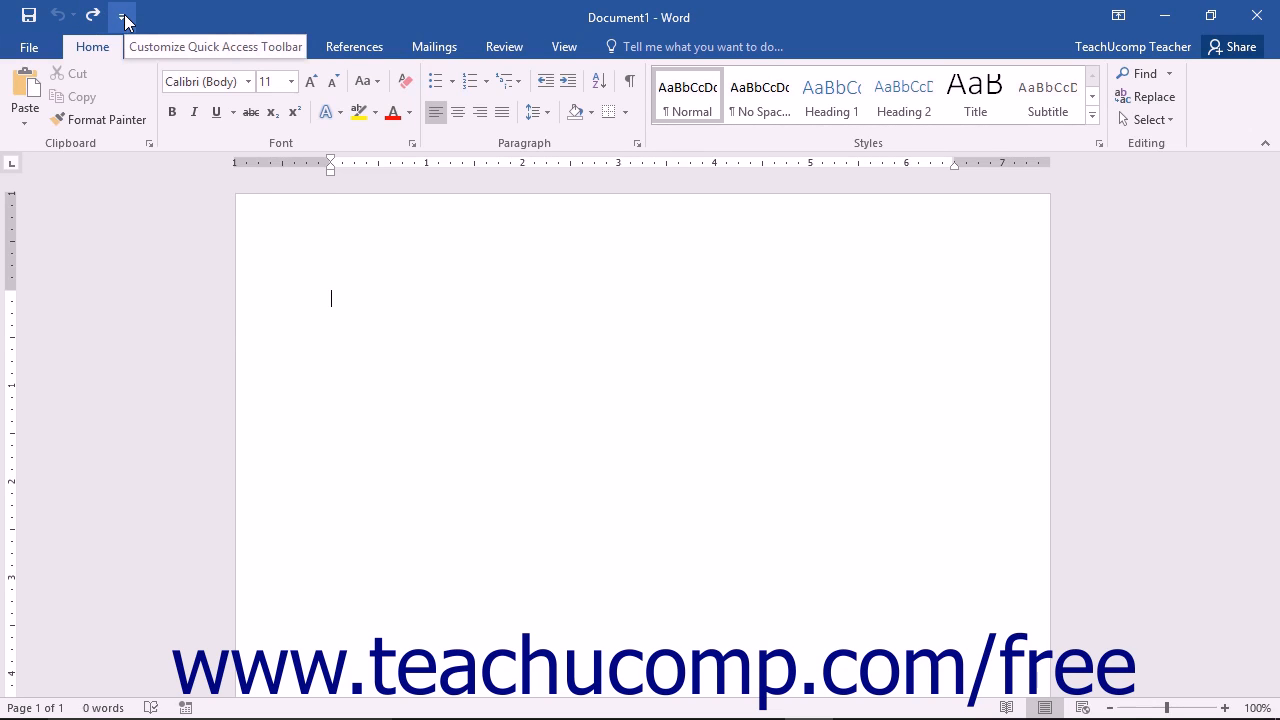
click(124, 18)
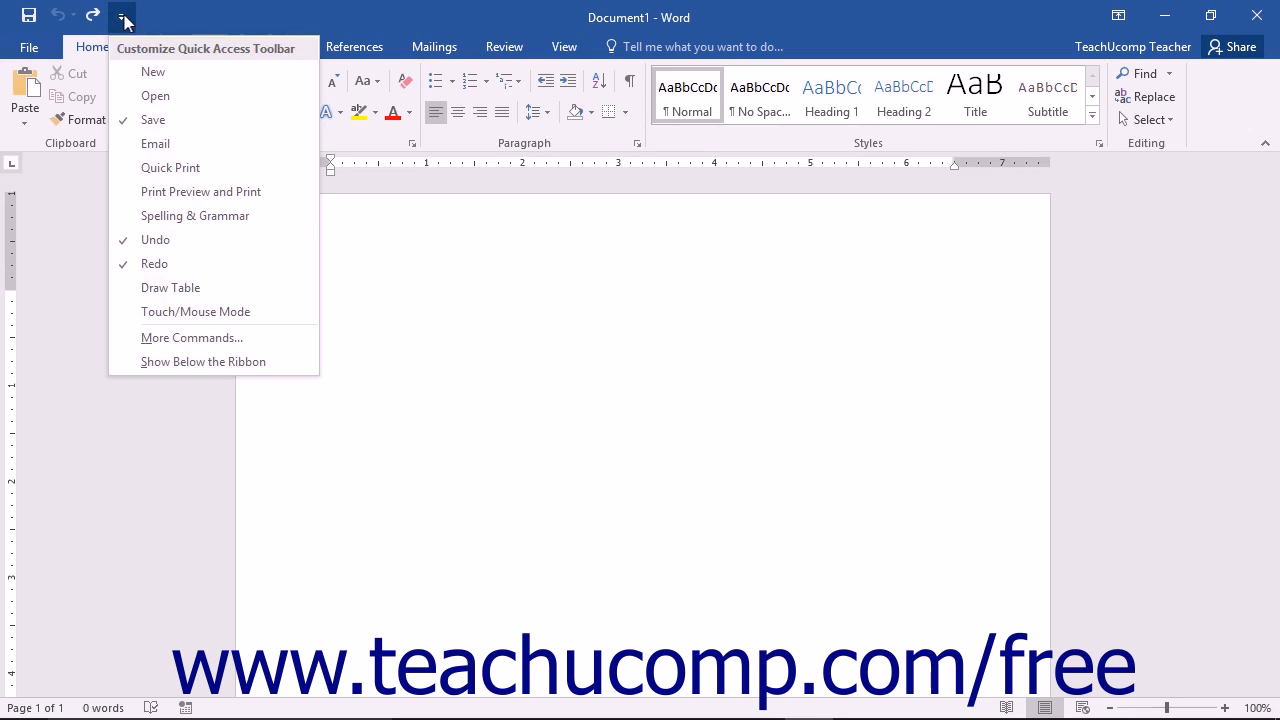
mouse_move(196, 312)
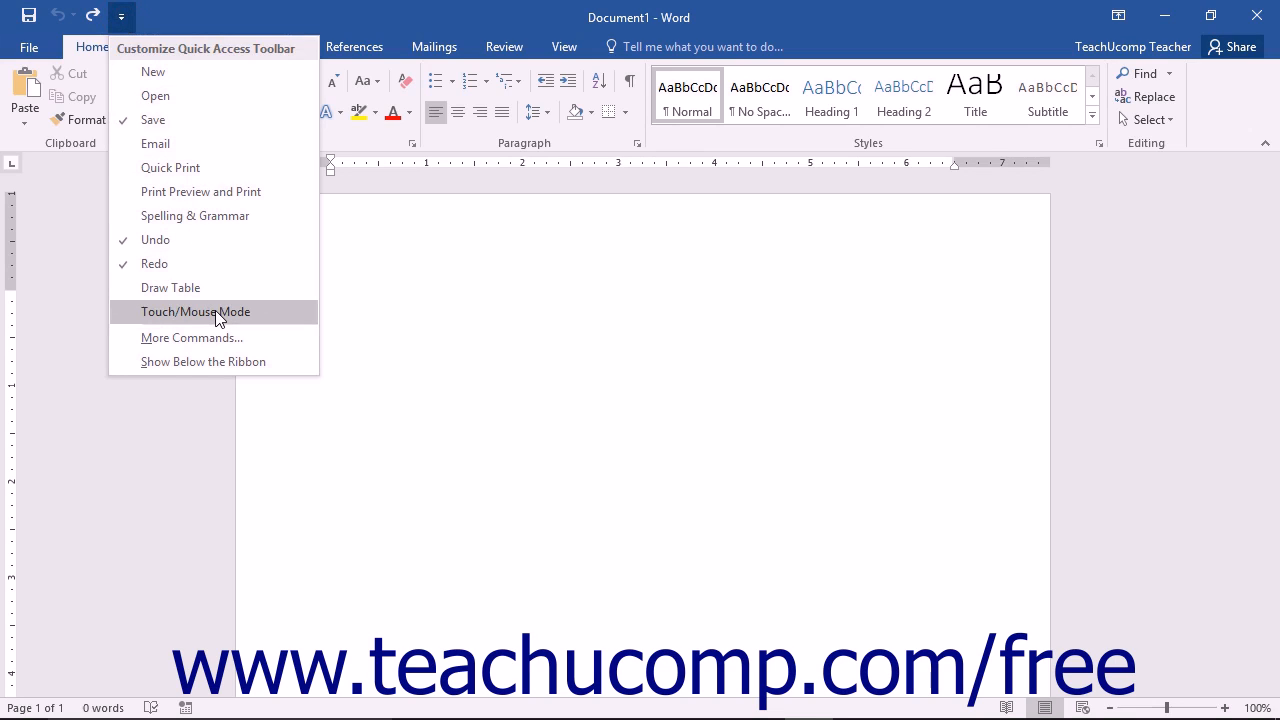
mouse_move(196, 312)
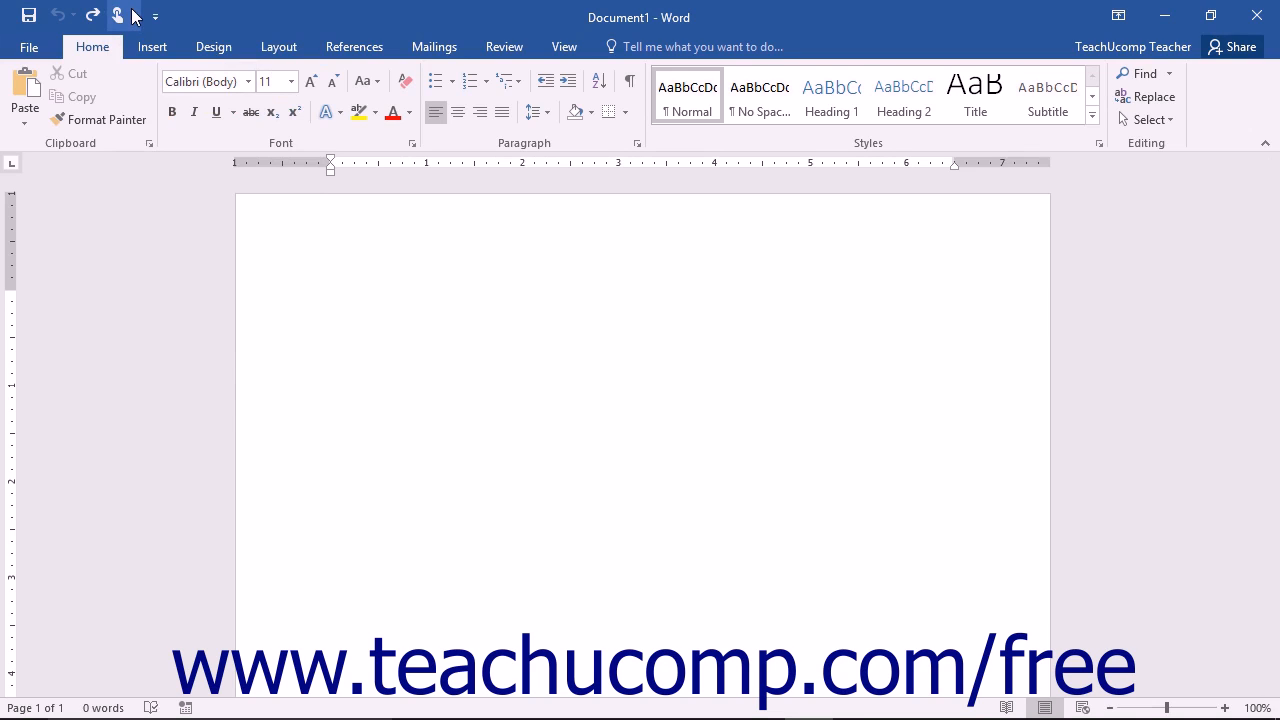
mouse_move(118, 14)
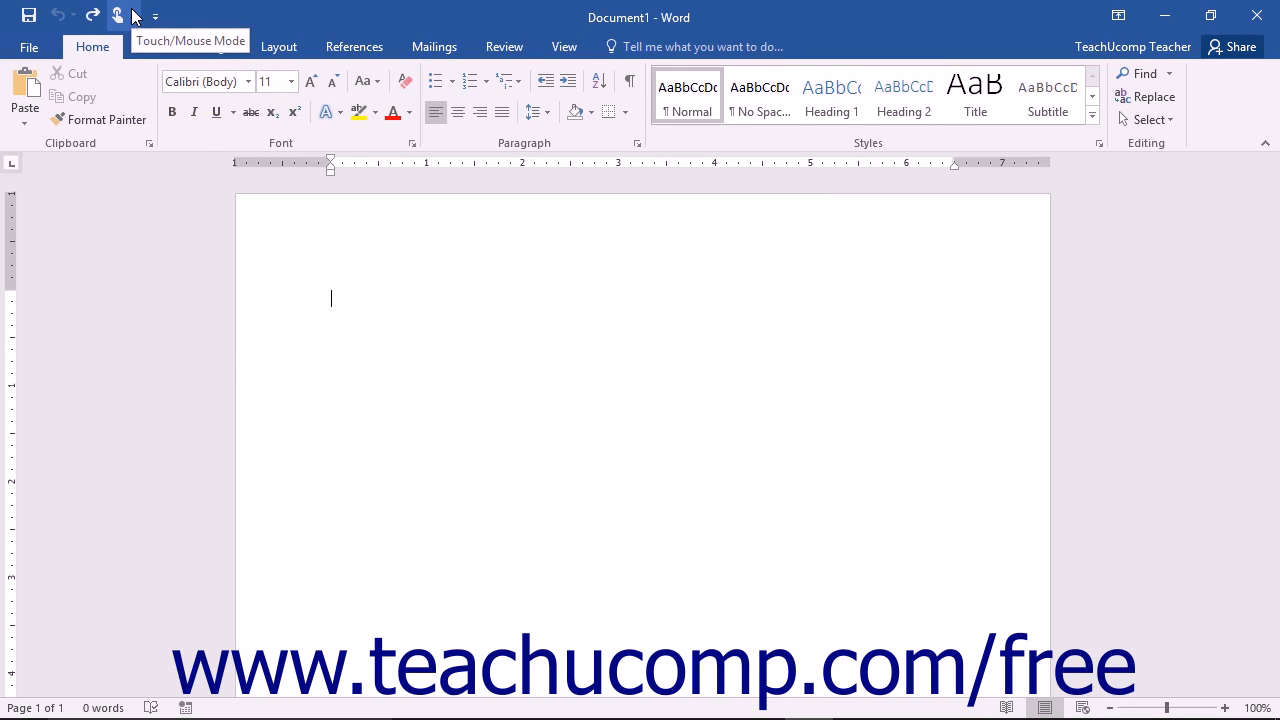
Step: Switch the ribbon to Touch spacing, then reopen the choices to return to Mouse
click(116, 16)
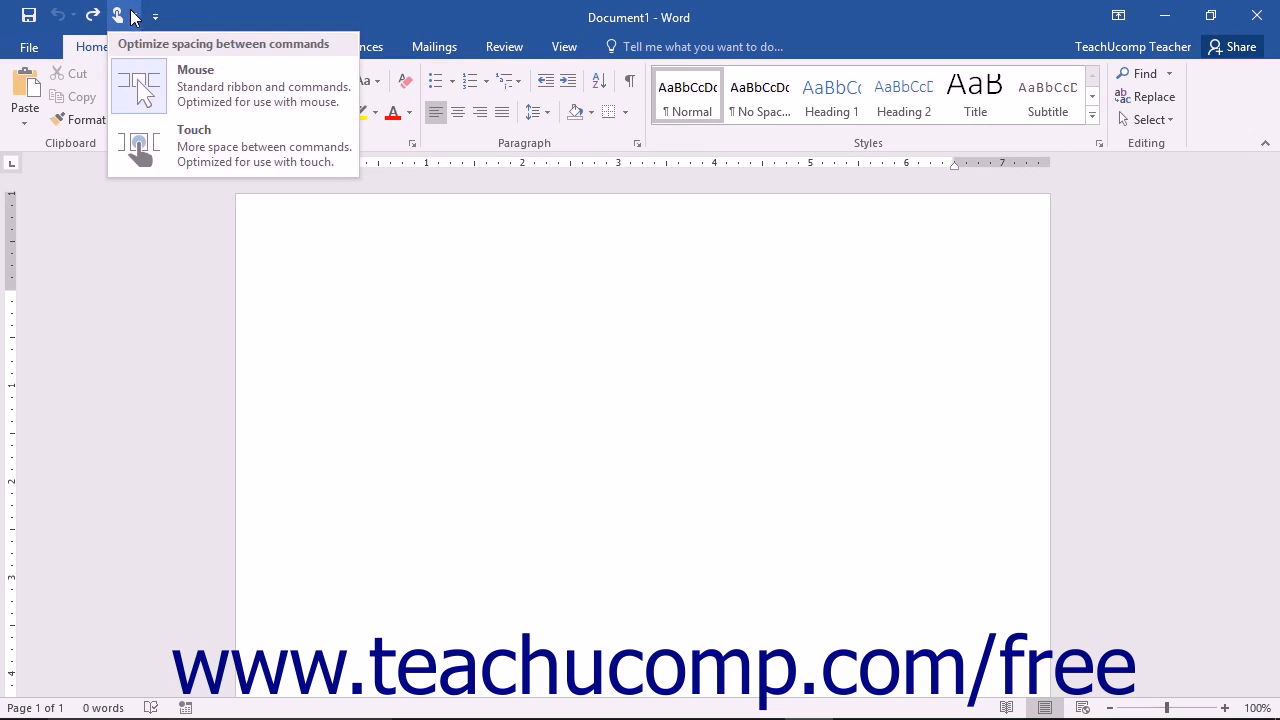
mouse_move(196, 144)
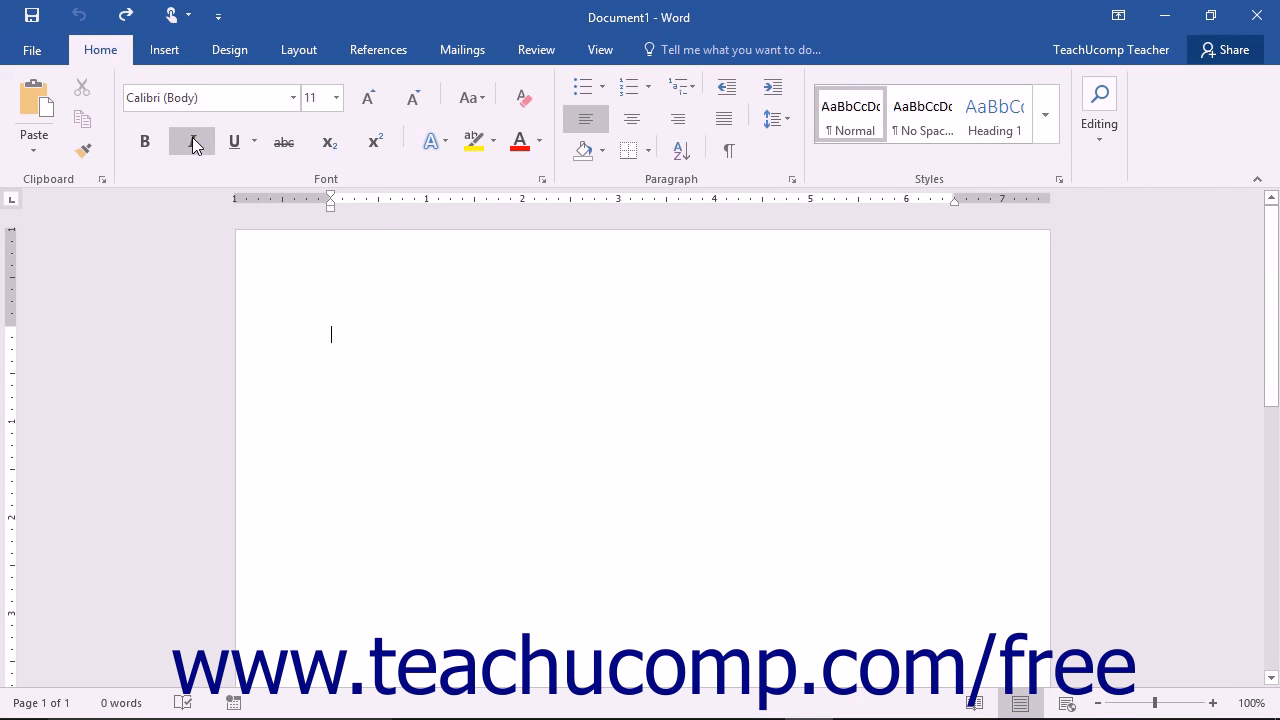
mouse_move(374, 140)
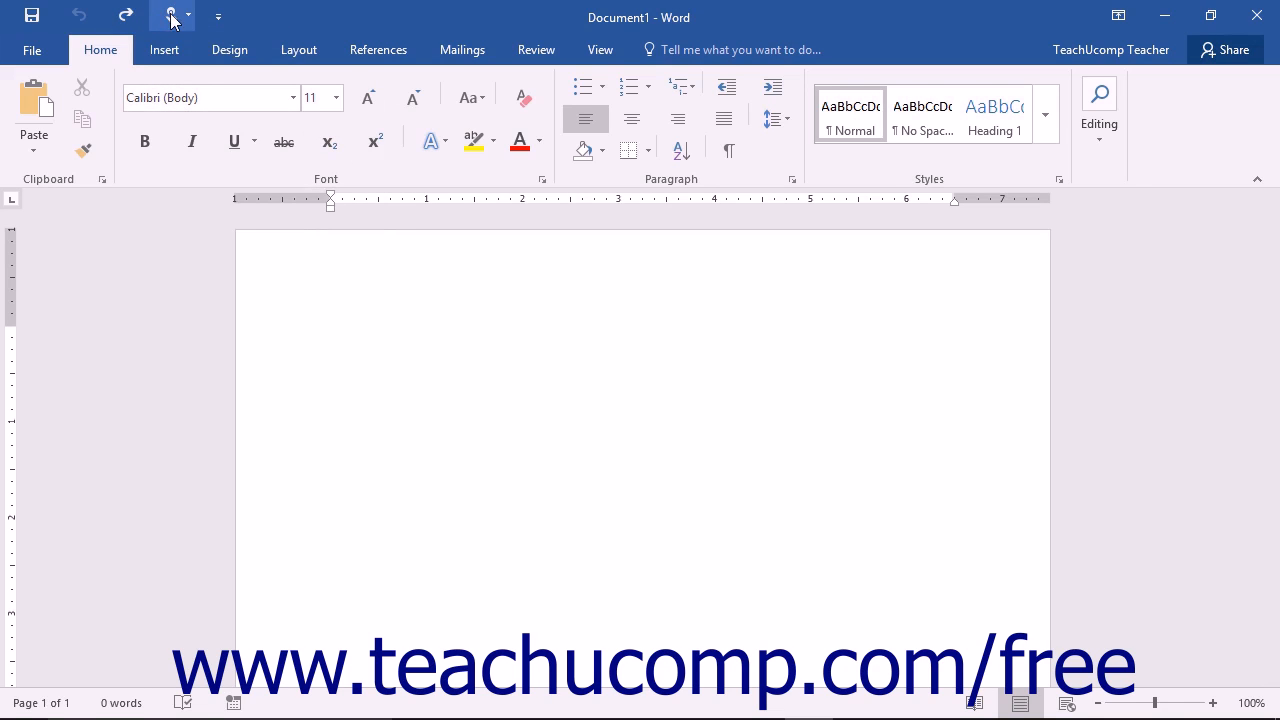
click(172, 16)
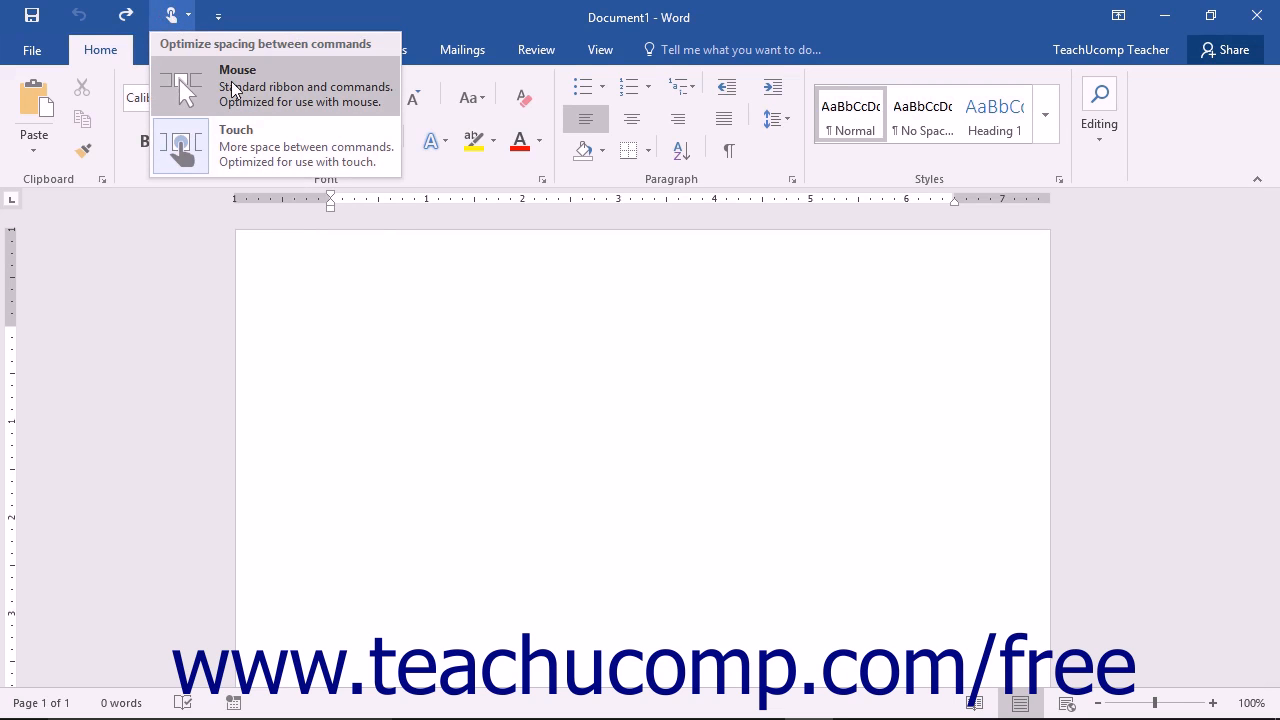